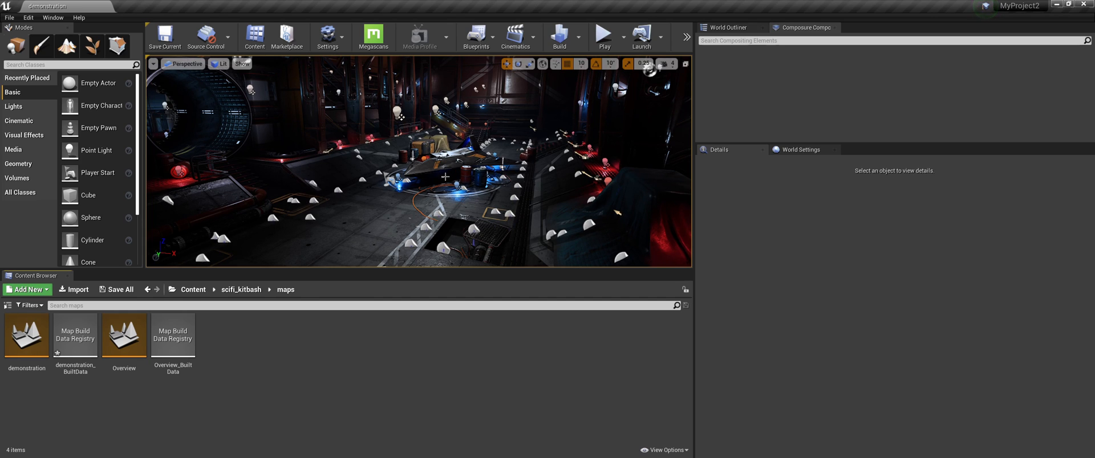
- Enable the Composite Brush plugin in Settings > Plugins, accept the beta warning and save level data for restart
{"action": "left_click", "coordinate": [330, 37]}
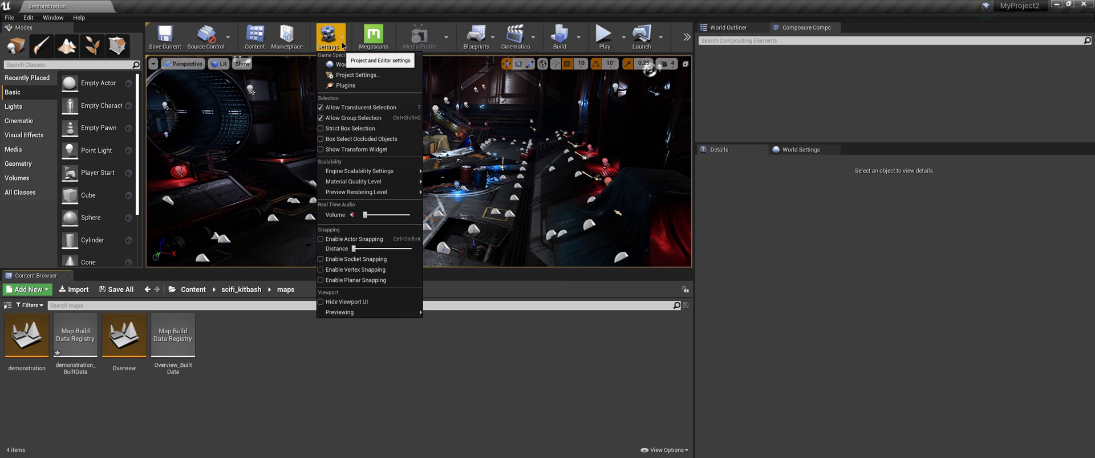
{"action": "left_click", "coordinate": [344, 86]}
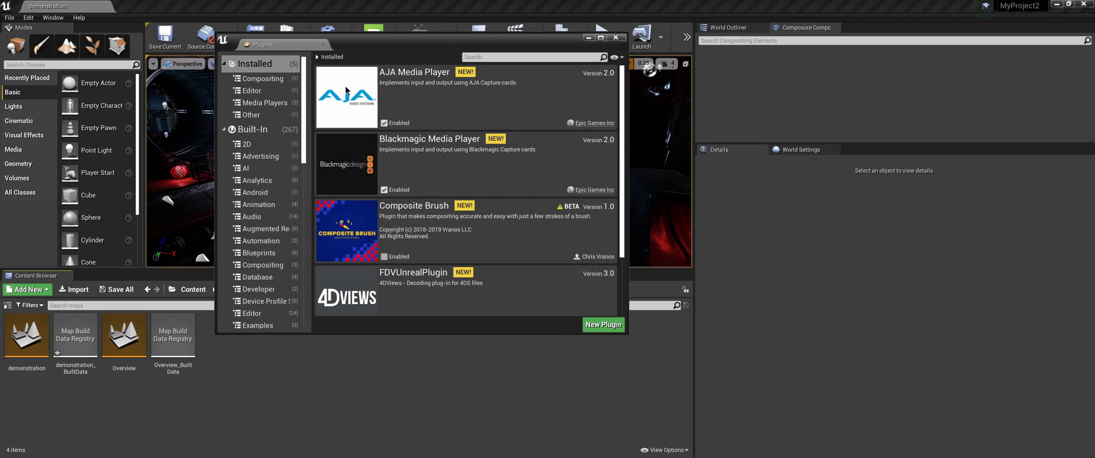
{"action": "scroll", "scroll_direction": "down", "scroll_amount": 3}
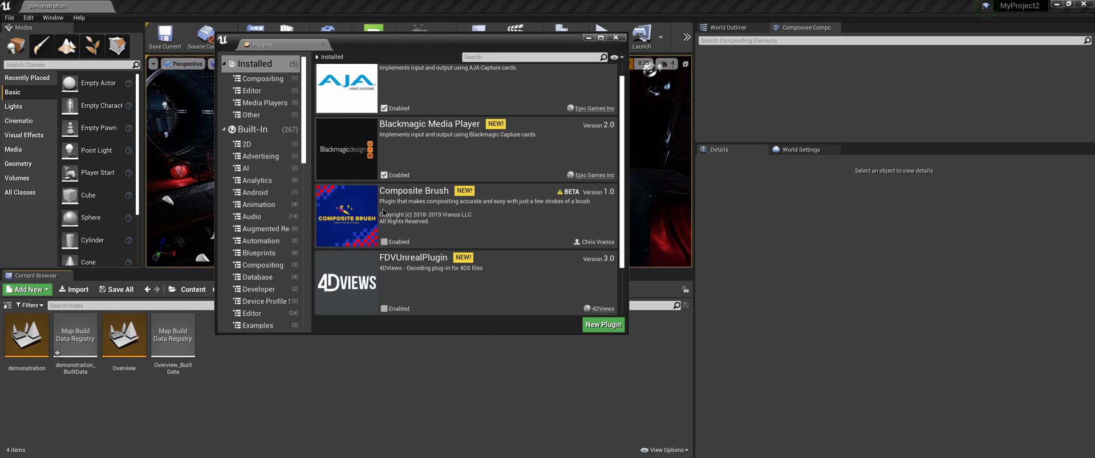
{"action": "mouse_move", "coordinate": [469, 204]}
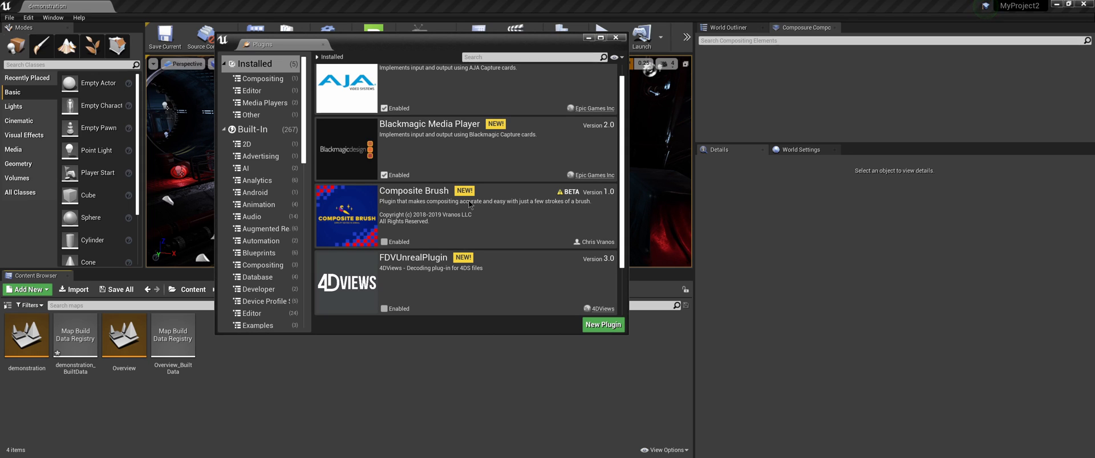
{"action": "left_click", "coordinate": [384, 242]}
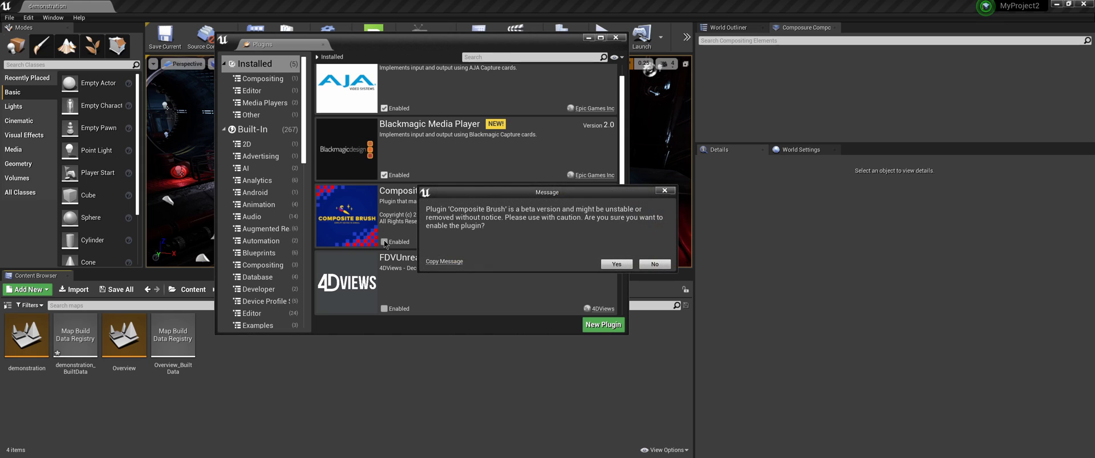
{"action": "left_click", "coordinate": [614, 264]}
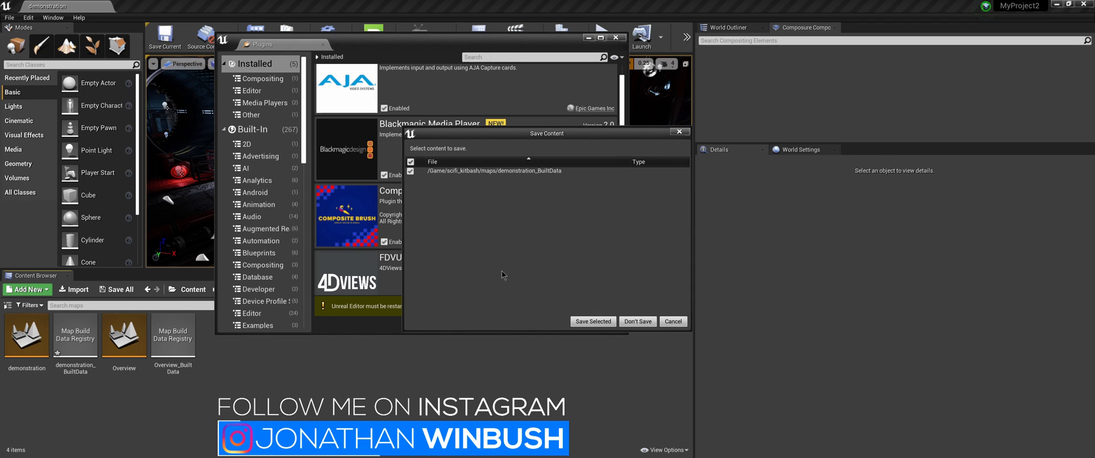
{"action": "left_click", "coordinate": [592, 322]}
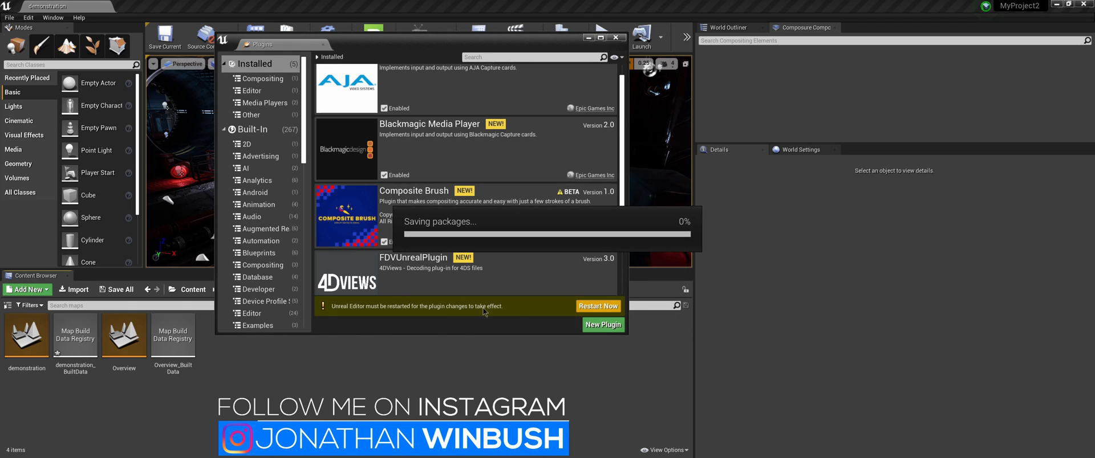
{"action": "mouse_move", "coordinate": [418, 261]}
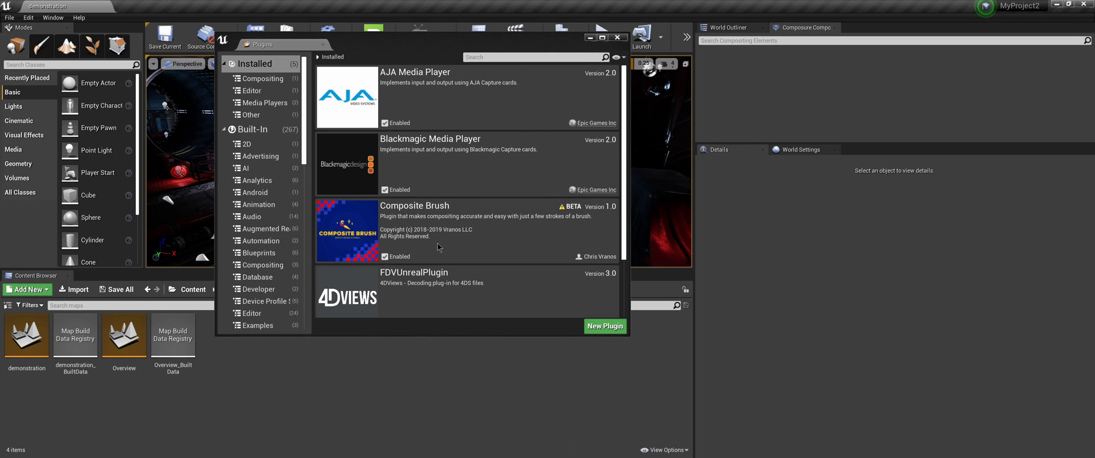
{"action": "mouse_move", "coordinate": [397, 267]}
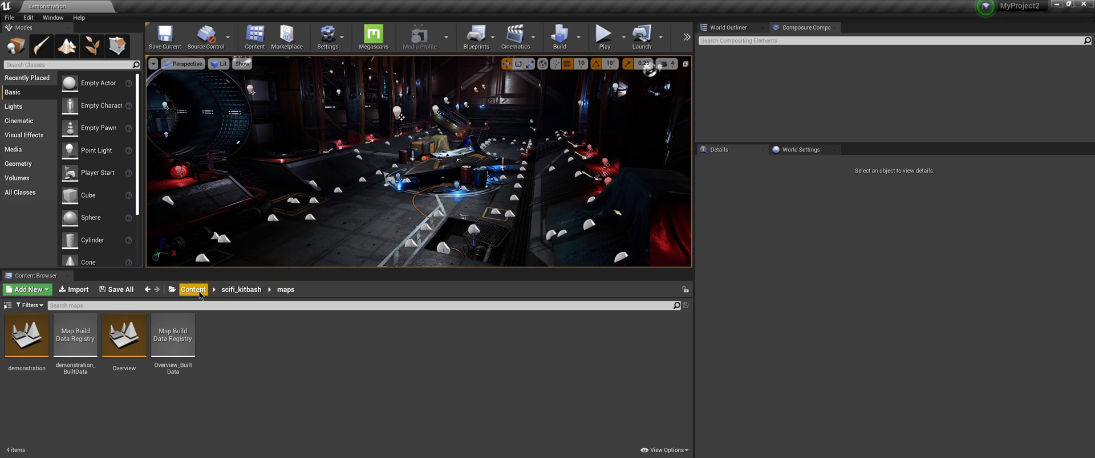
- Browse back to the top-level Content folder in the Content Browser
{"action": "left_click", "coordinate": [194, 289]}
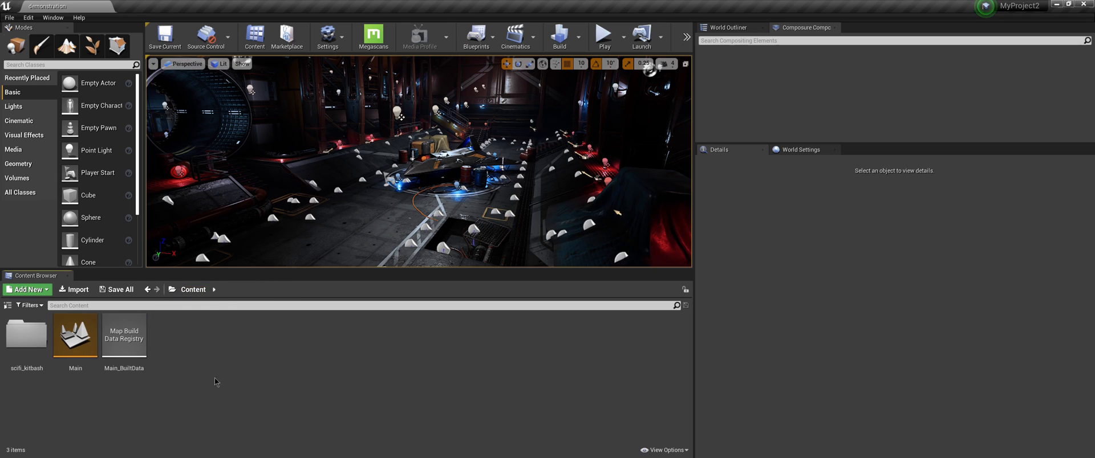
{"action": "mouse_move", "coordinate": [203, 366]}
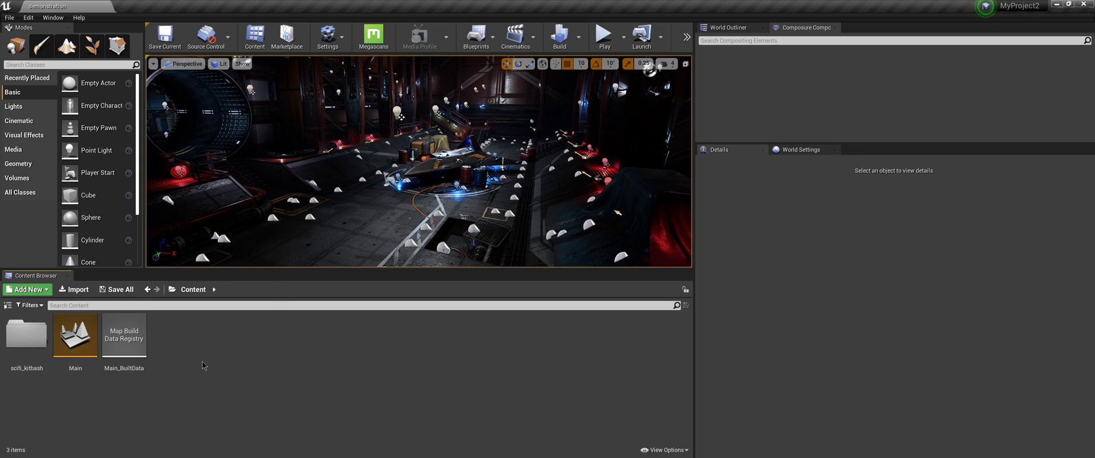
- Create a Media Player asset via Add New > Media, with a linked video Media Texture
{"action": "left_click", "coordinate": [26, 288]}
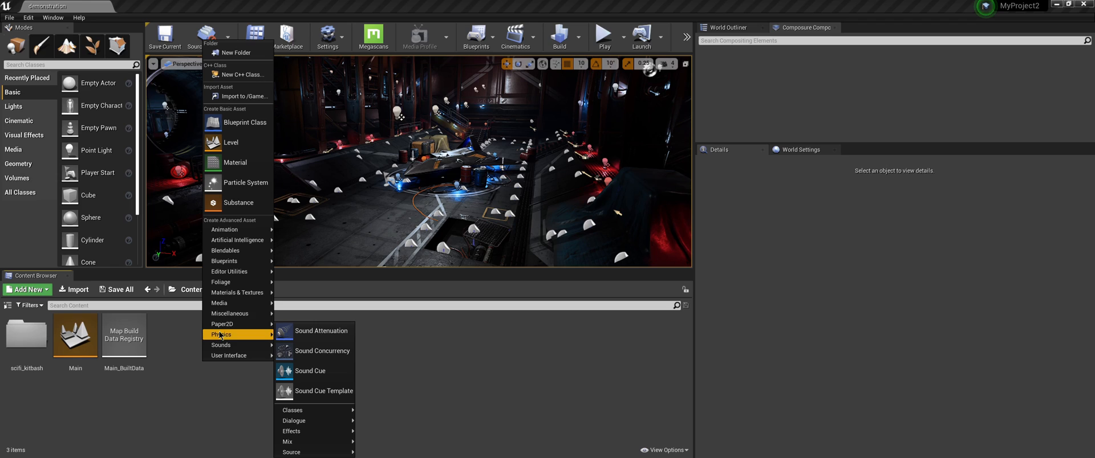
{"action": "mouse_move", "coordinate": [219, 303]}
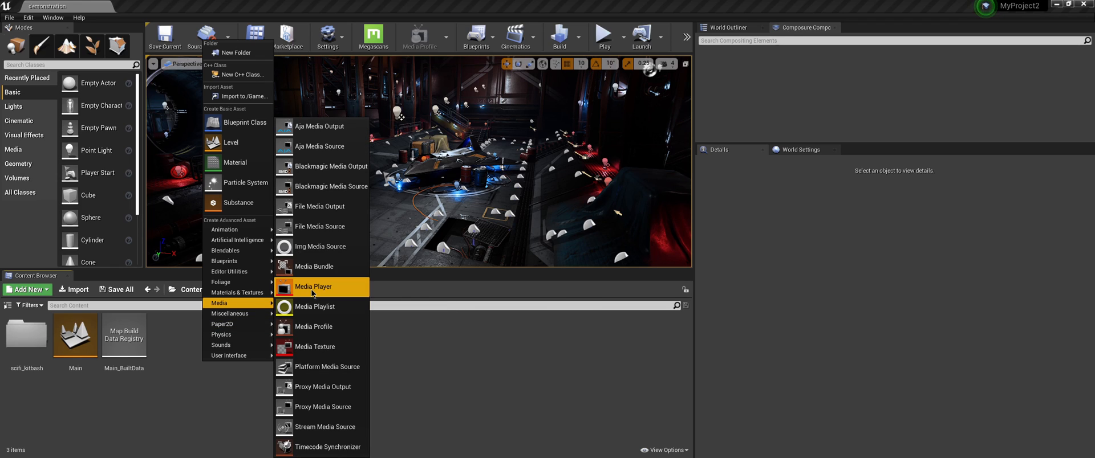
{"action": "left_click", "coordinate": [312, 286]}
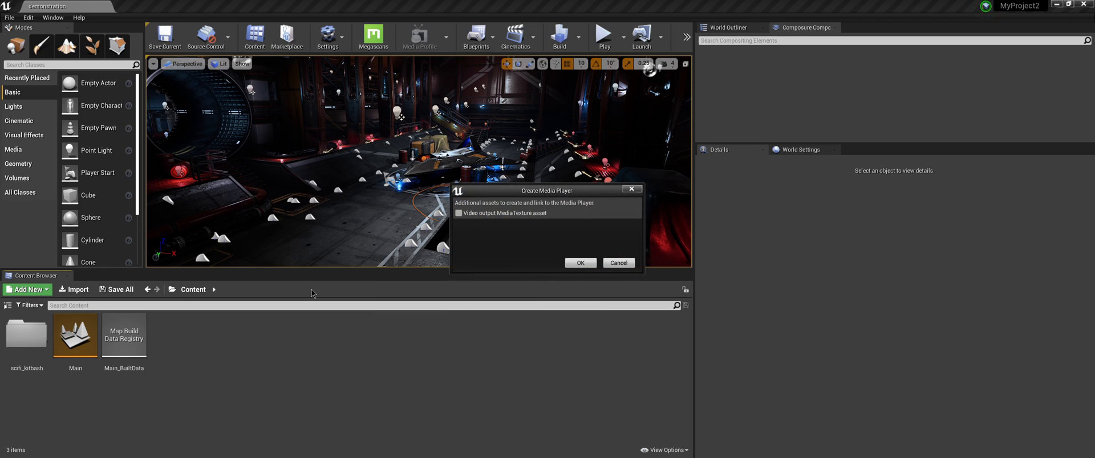
{"action": "left_click_drag", "start_coordinate": [546, 191], "coordinate": [437, 159]}
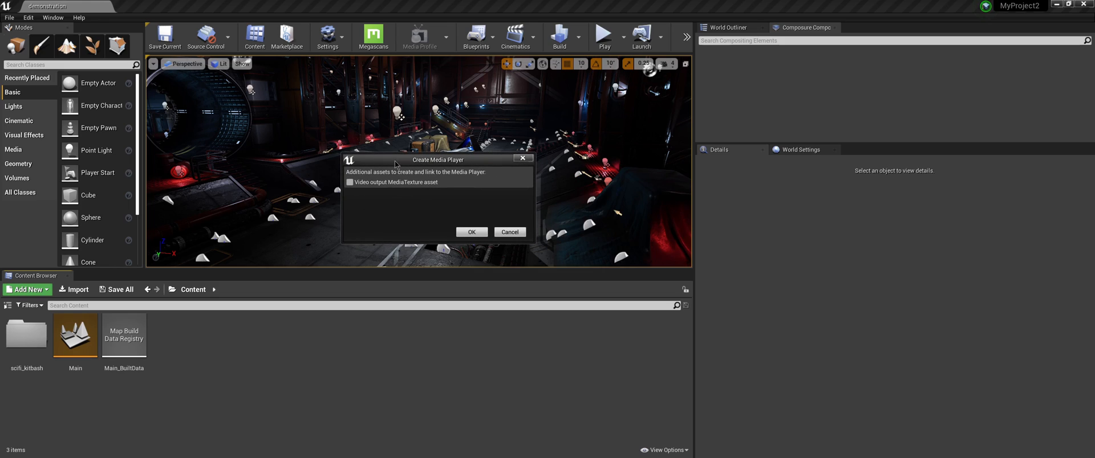
{"action": "mouse_move", "coordinate": [374, 189]}
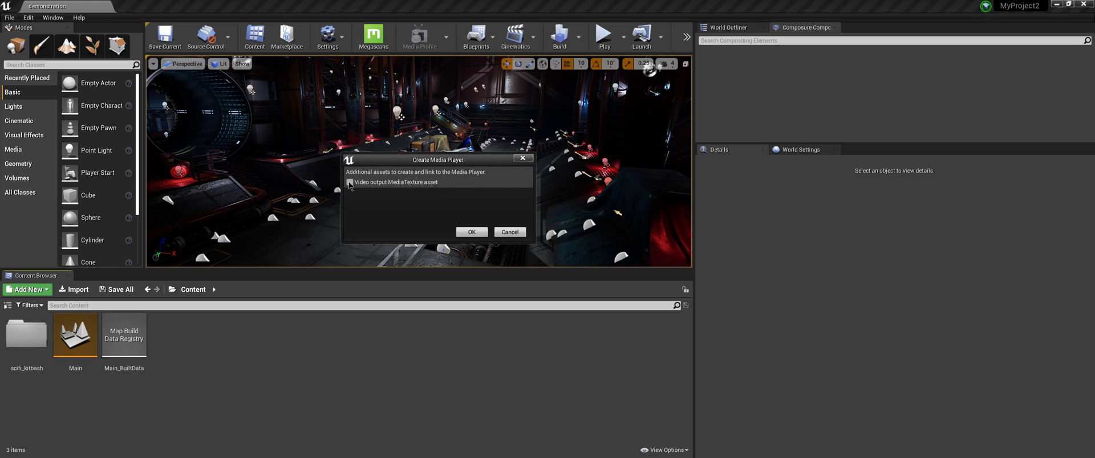
{"action": "left_click", "coordinate": [471, 232]}
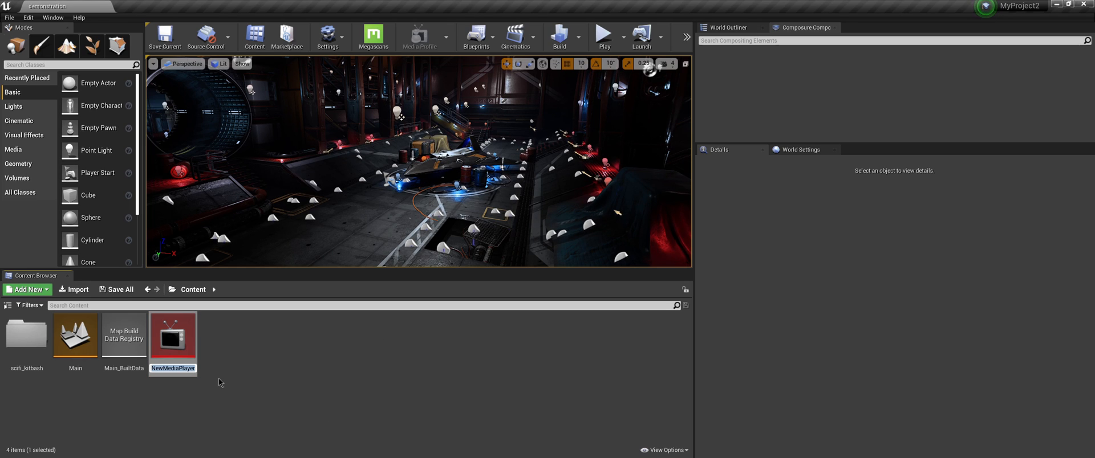
{"action": "mouse_move", "coordinate": [240, 417]}
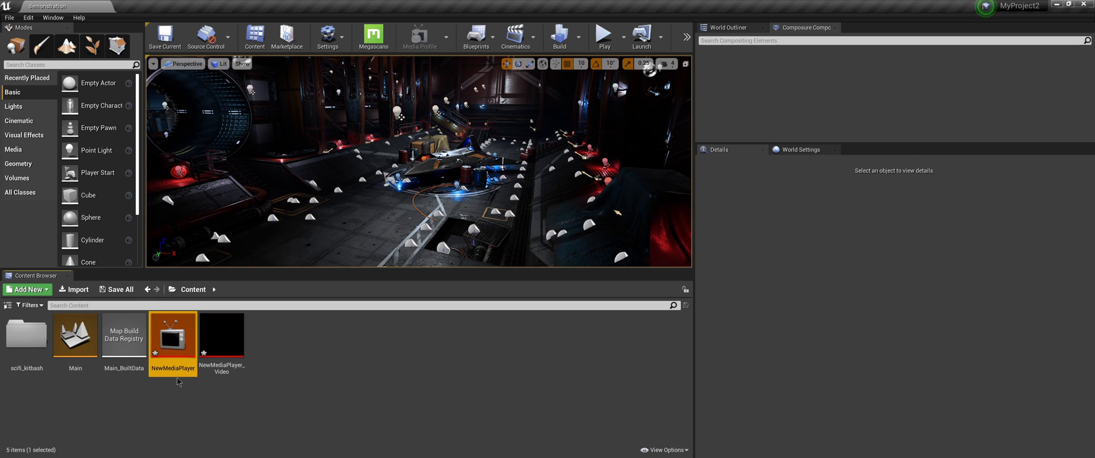
{"action": "mouse_move", "coordinate": [238, 347]}
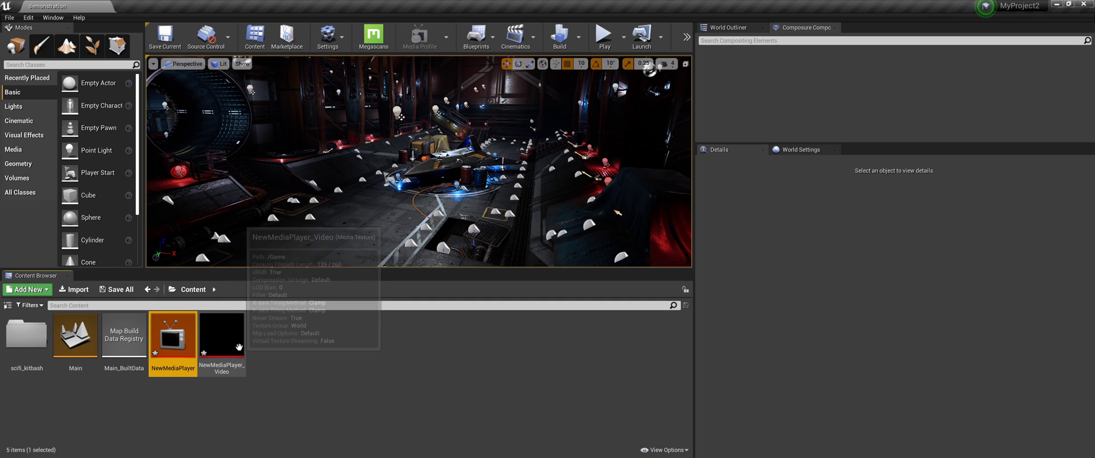
{"action": "mouse_move", "coordinate": [267, 357]}
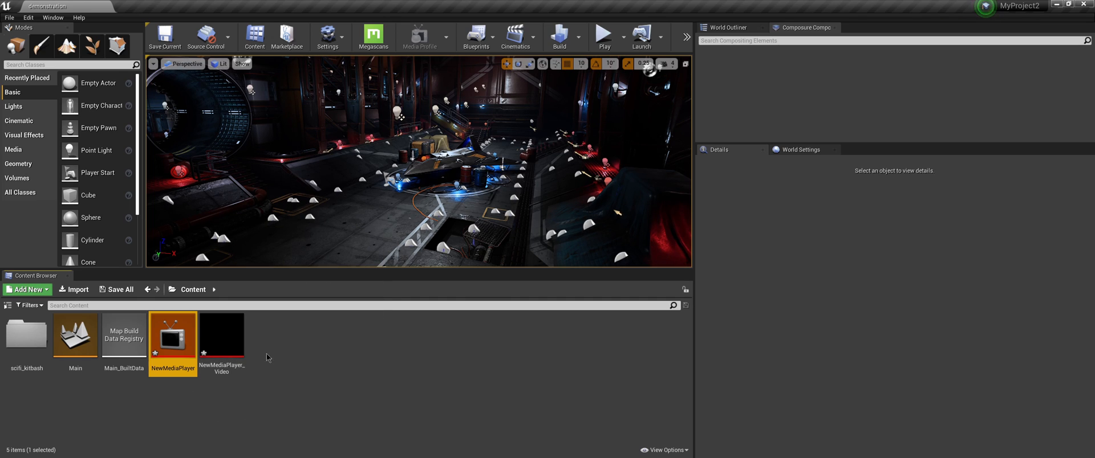
{"action": "mouse_move", "coordinate": [173, 341]}
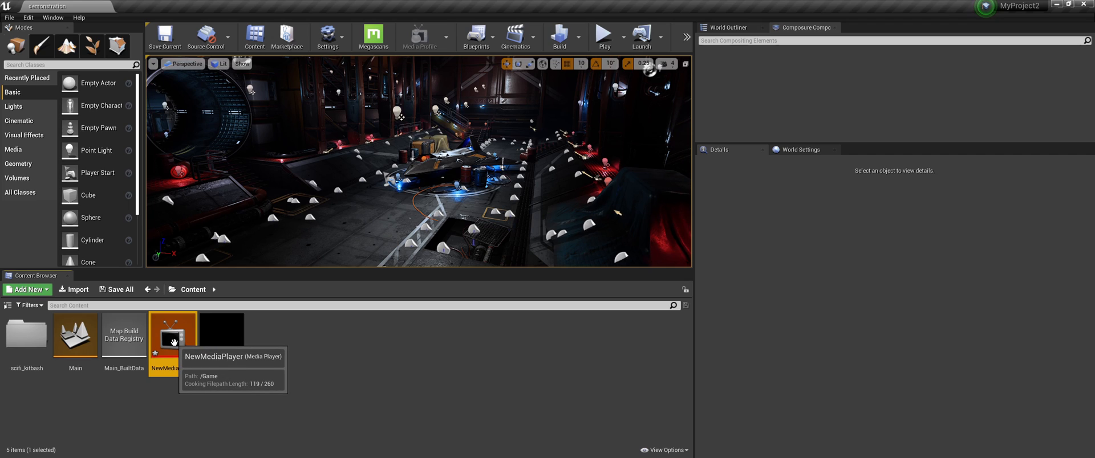
- Set NewMediaPlayer's source to the Cam Link 4K capture device so it shows the camera feed
{"action": "double_click", "coordinate": [172, 333]}
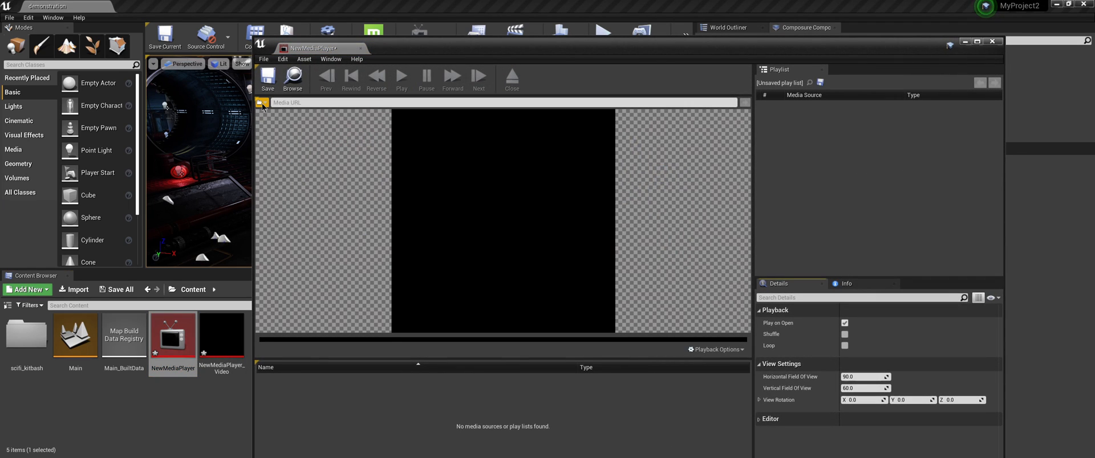
{"action": "left_click", "coordinate": [262, 102]}
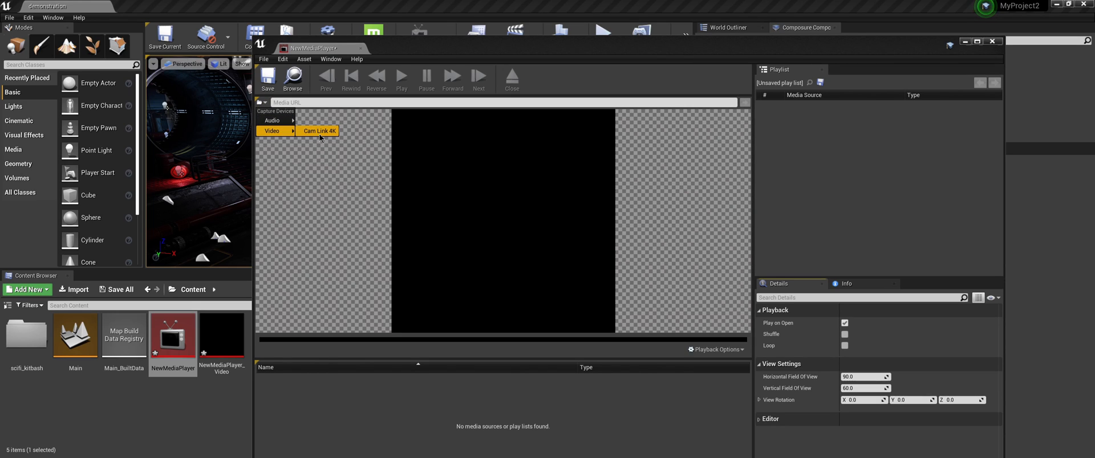
{"action": "left_click", "coordinate": [319, 132]}
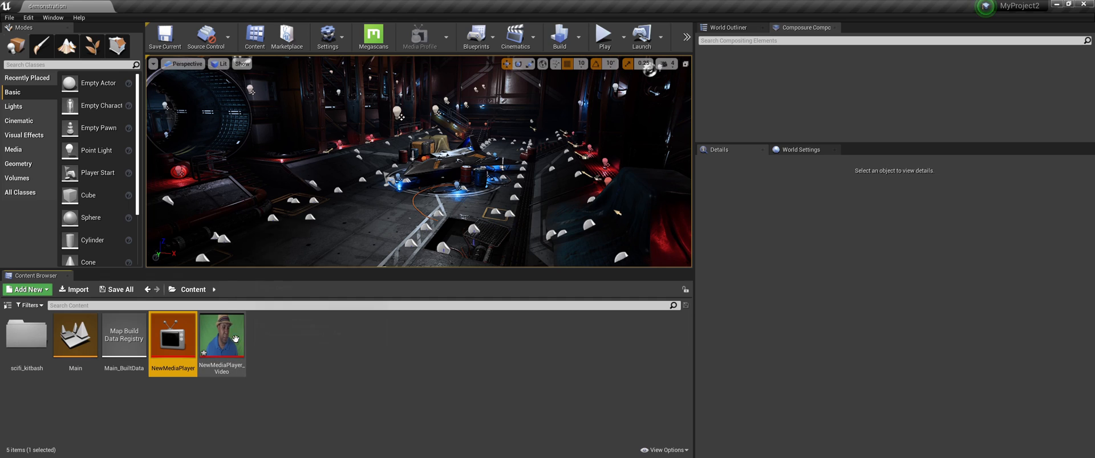
- Clear the asset selection and list the editor windows including Composure Compositing
{"action": "left_click", "coordinate": [222, 342]}
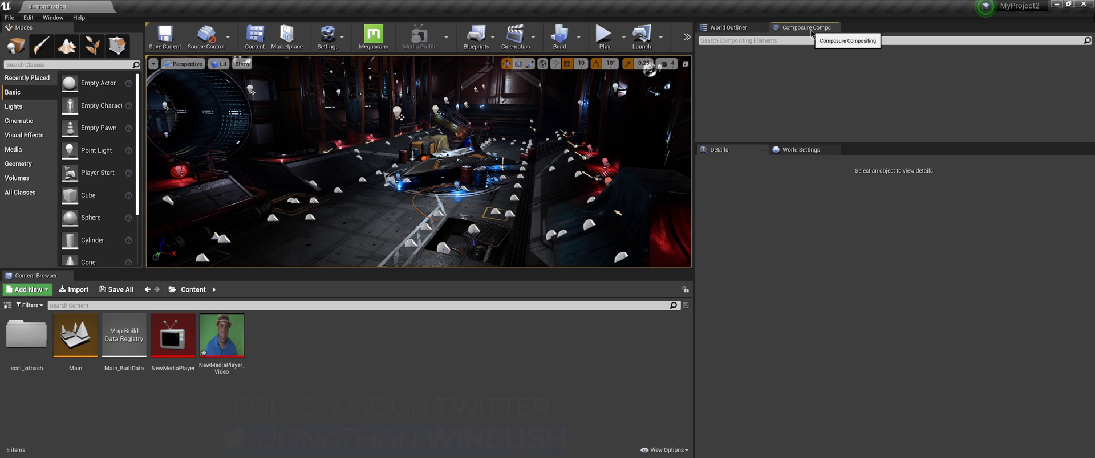
{"action": "mouse_move", "coordinate": [78, 17]}
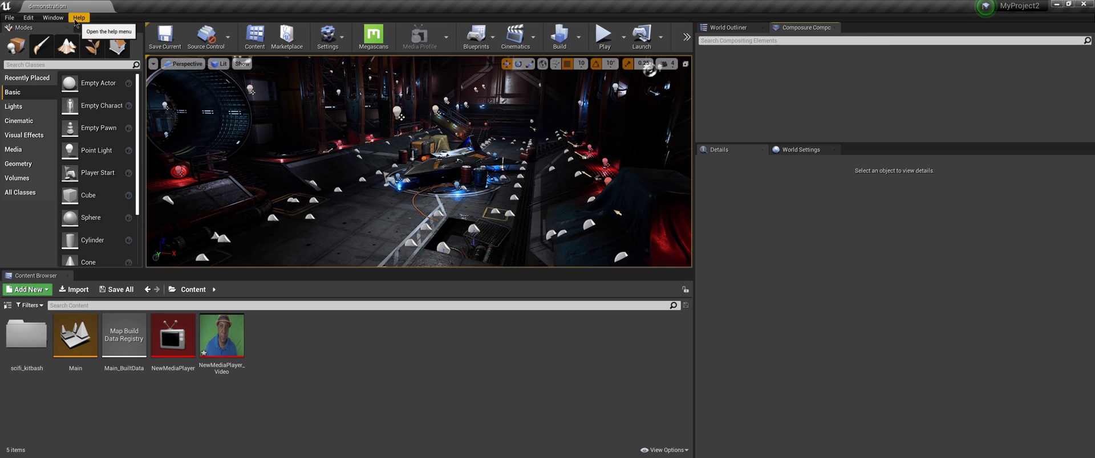
{"action": "left_click", "coordinate": [54, 17]}
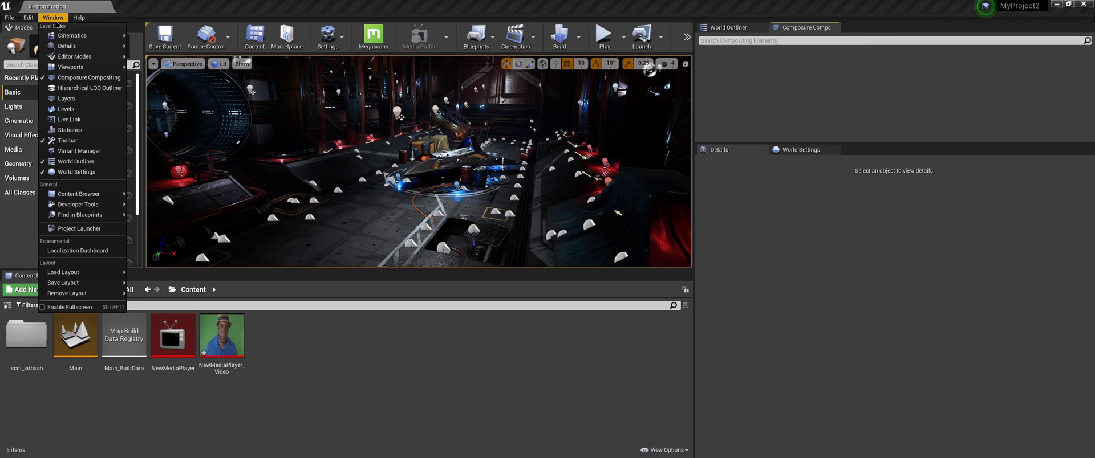
{"action": "mouse_move", "coordinate": [72, 35]}
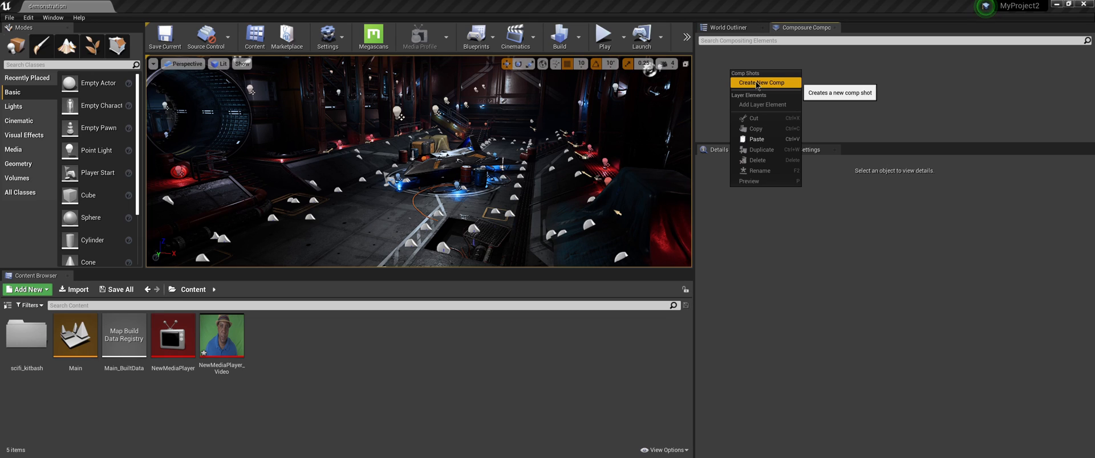
- Create comp 0010_comp using the CompositeBrushCompositingElement class
{"action": "left_click", "coordinate": [758, 82]}
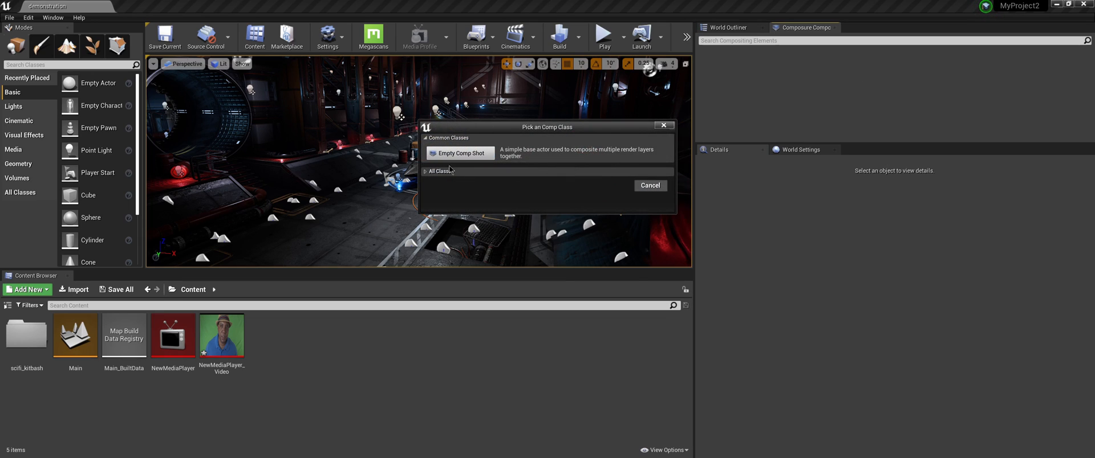
{"action": "left_click", "coordinate": [425, 171]}
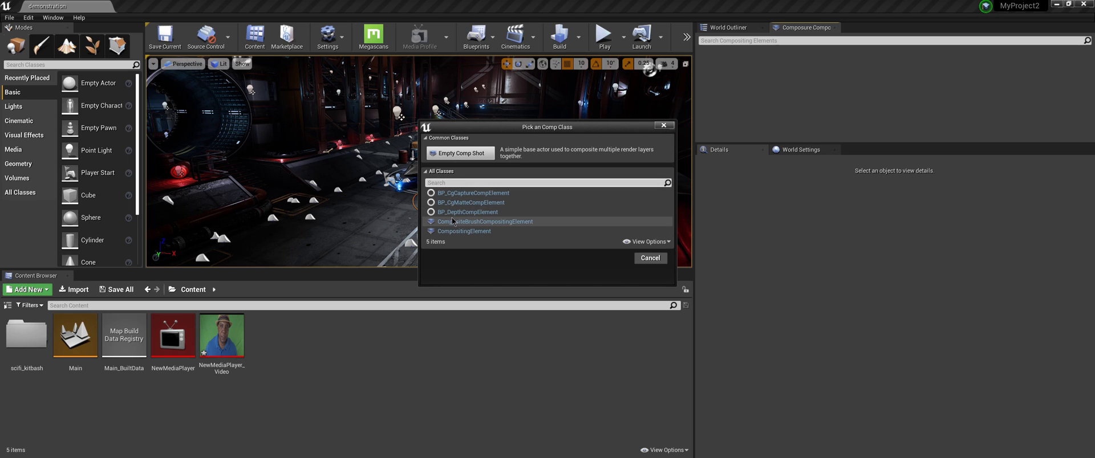
{"action": "mouse_move", "coordinate": [484, 222]}
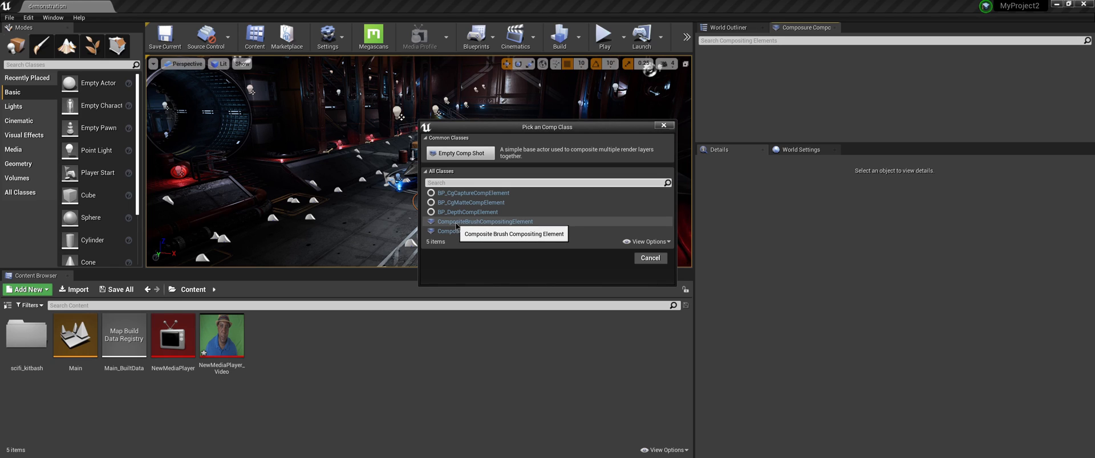
{"action": "left_click", "coordinate": [485, 221]}
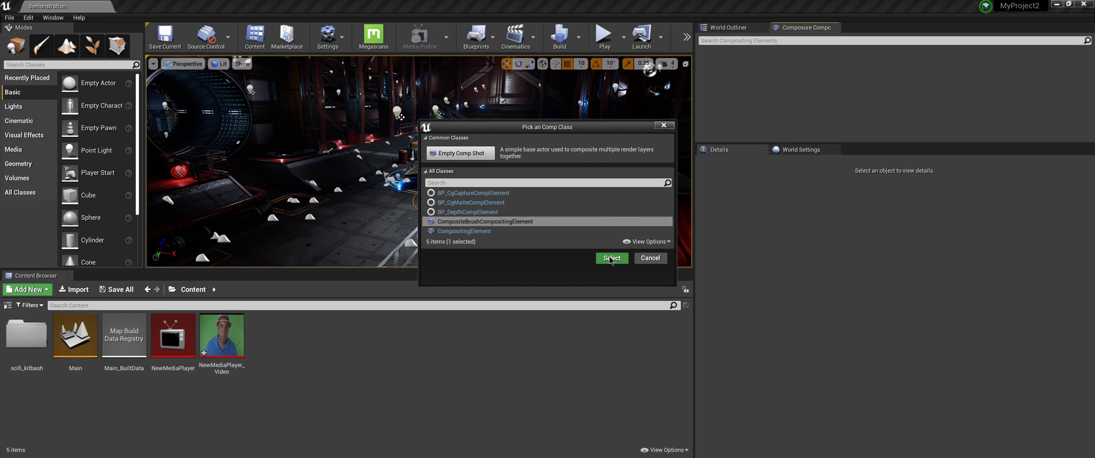
{"action": "left_click", "coordinate": [611, 258]}
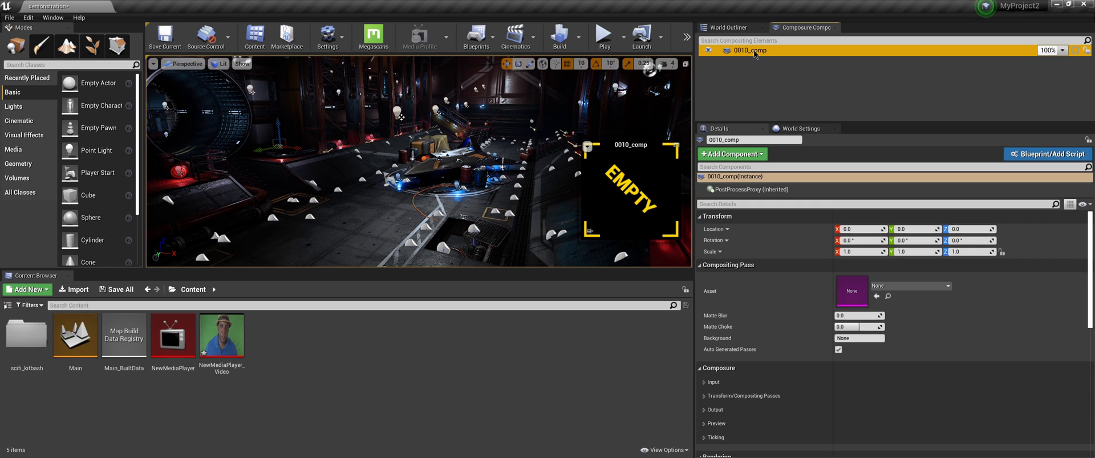
- Add layer element cg_element1 under 0010_comp and reselect the comp's settings
{"action": "right_click", "coordinate": [754, 49]}
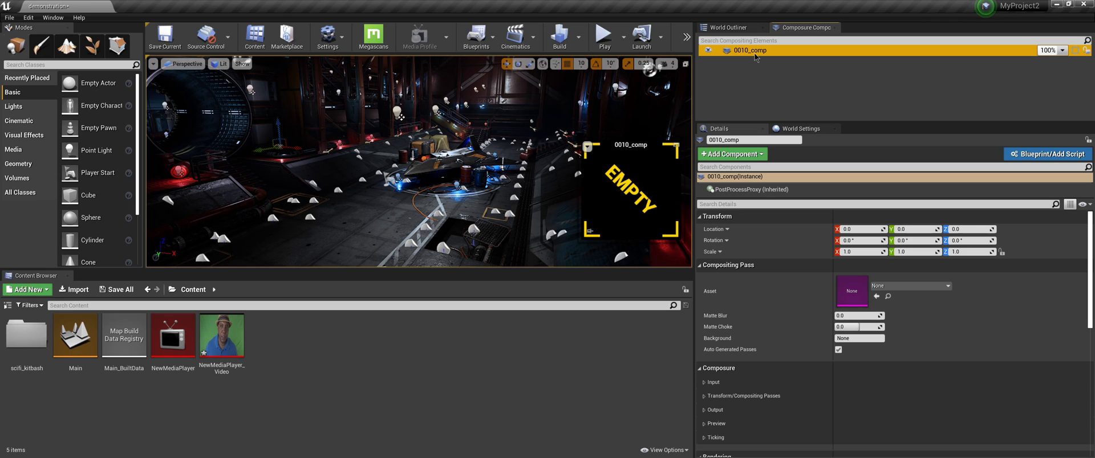
{"action": "right_click", "coordinate": [749, 49]}
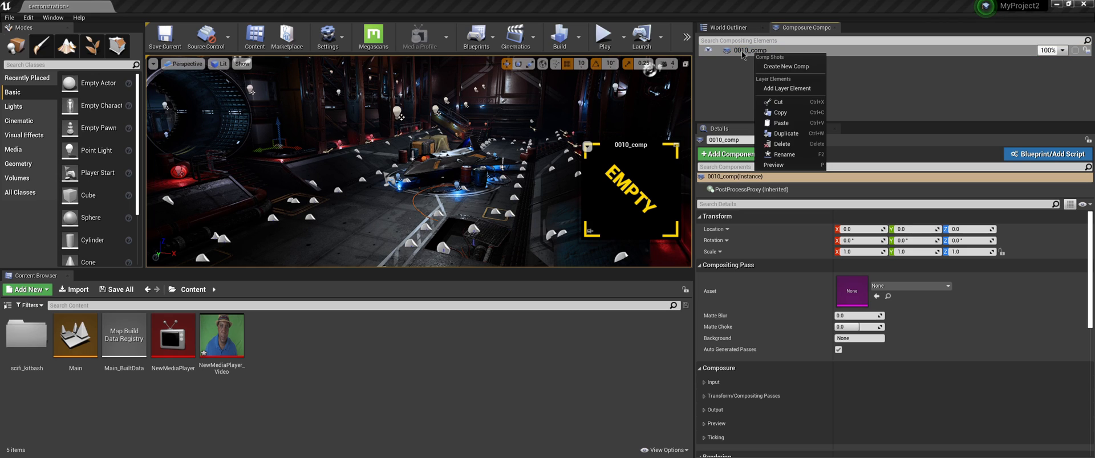
{"action": "mouse_move", "coordinate": [787, 88]}
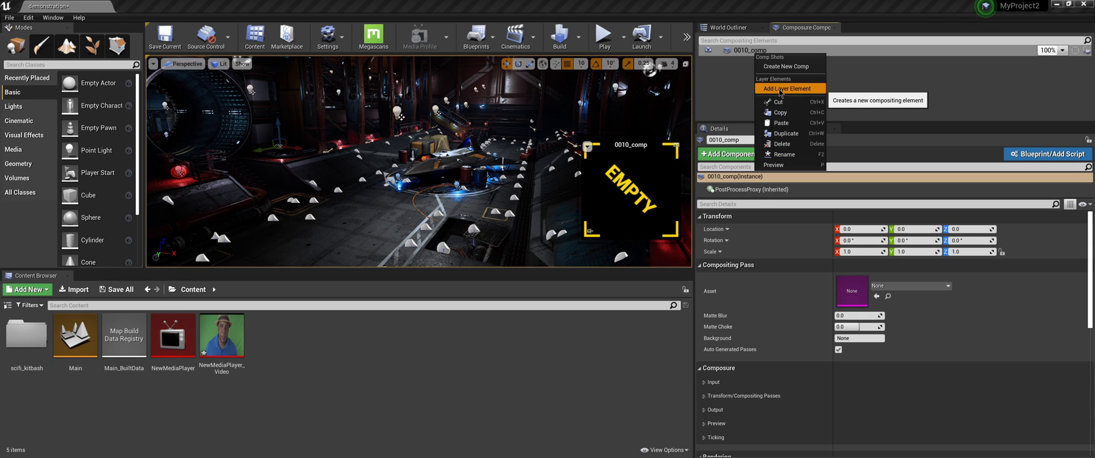
{"action": "left_click", "coordinate": [788, 88]}
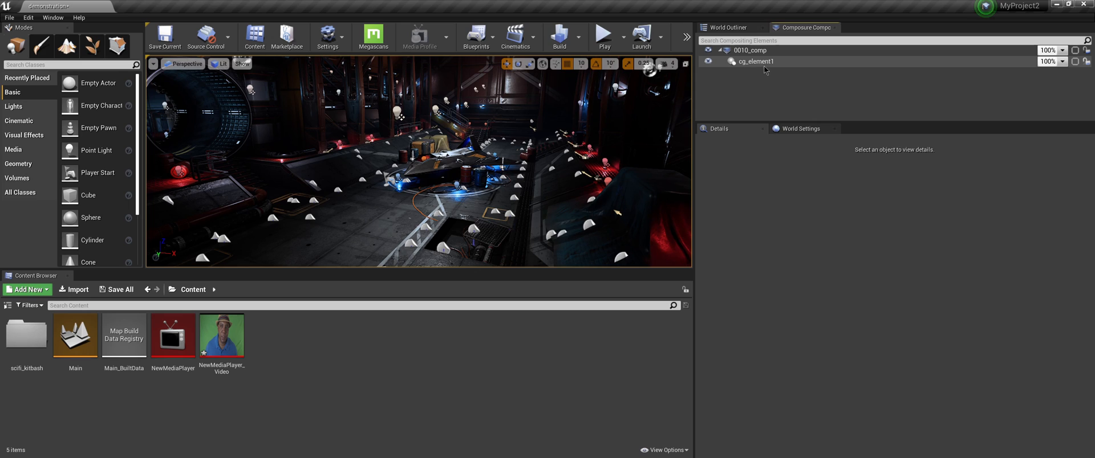
{"action": "left_click", "coordinate": [755, 62]}
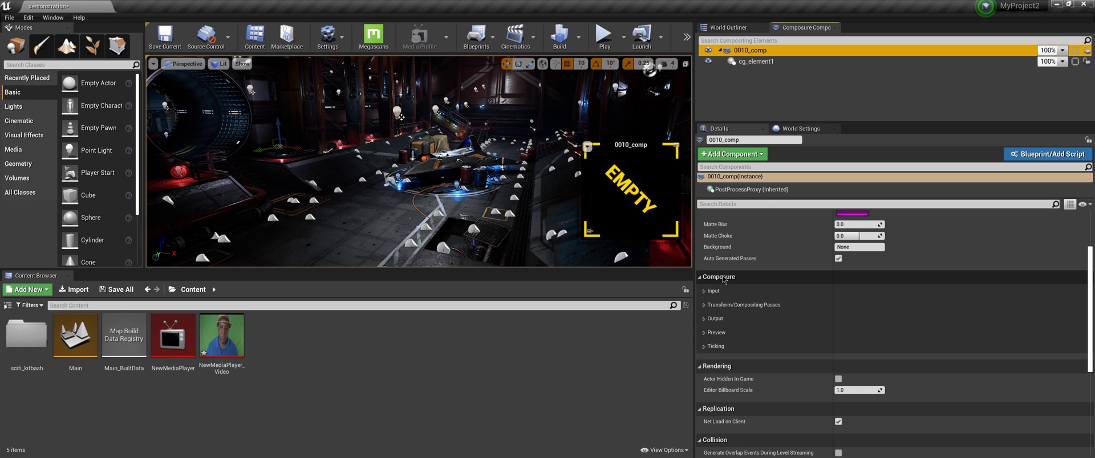
- Add a Media Texture Input pass, InputPass_0, to 0010_comp's Composure inputs
{"action": "left_click", "coordinate": [703, 291]}
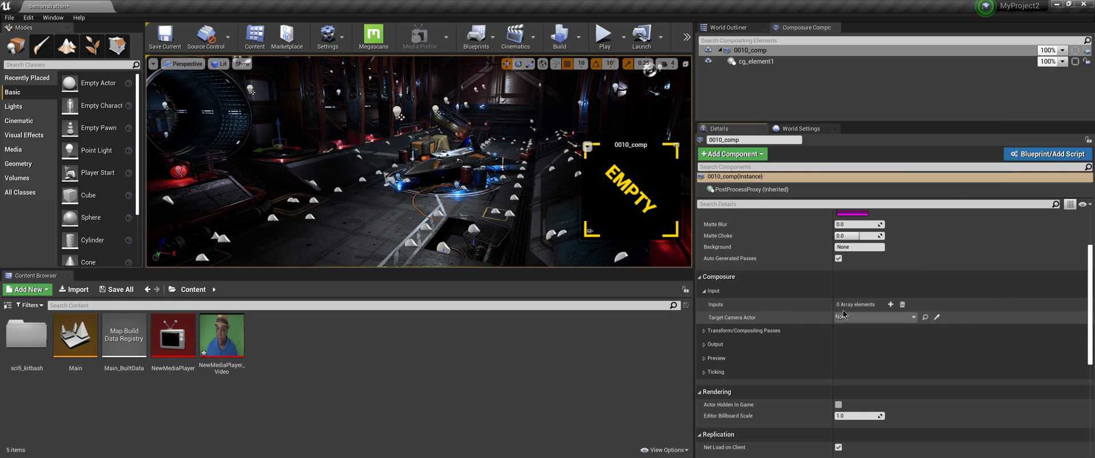
{"action": "mouse_move", "coordinate": [890, 305]}
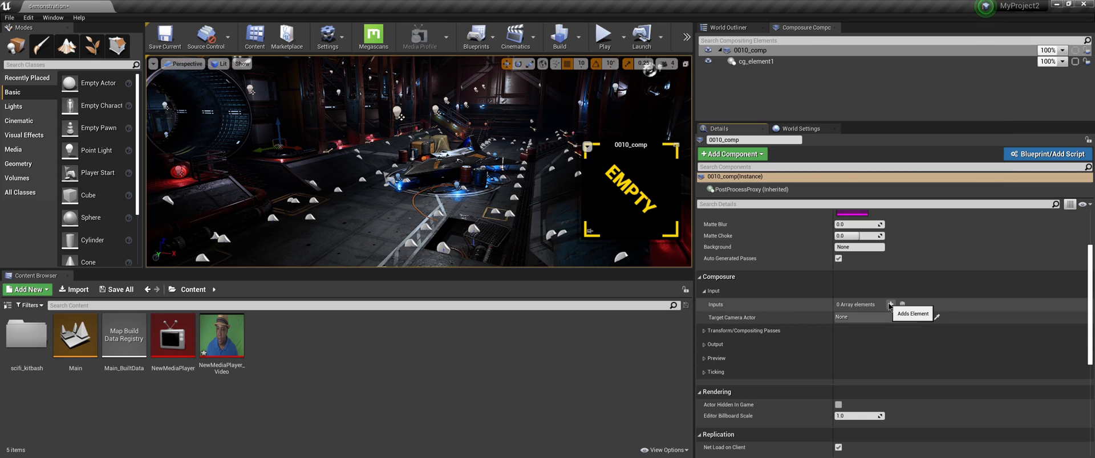
{"action": "left_click", "coordinate": [889, 306]}
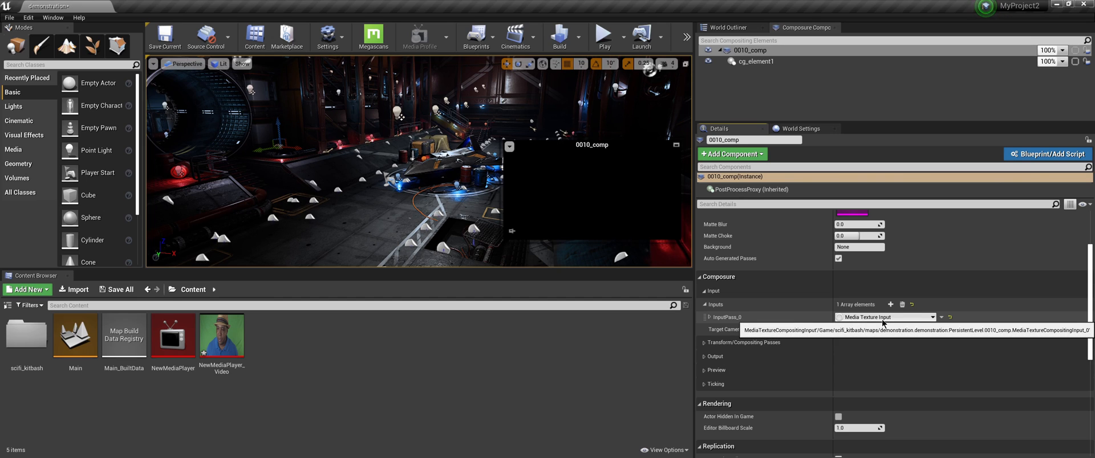
{"action": "left_click", "coordinate": [704, 317]}
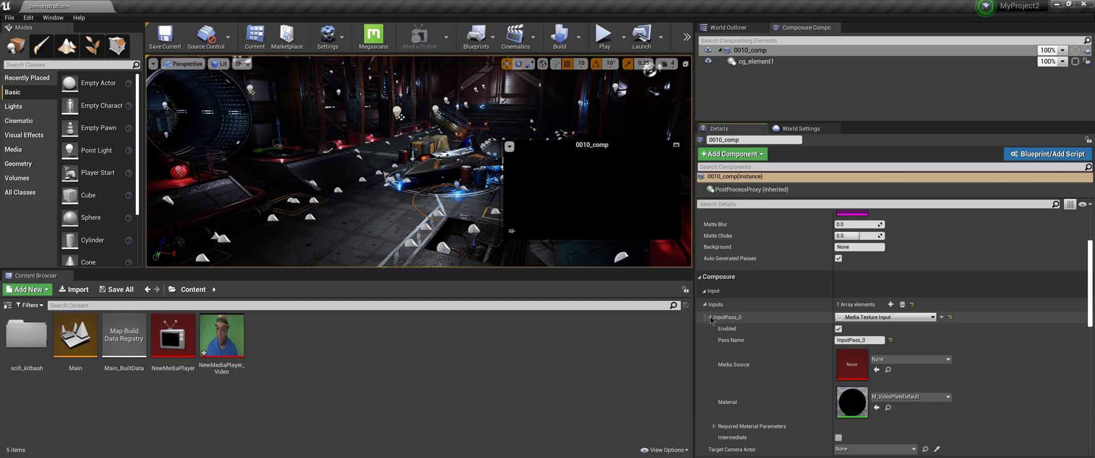
{"action": "mouse_move", "coordinate": [851, 364]}
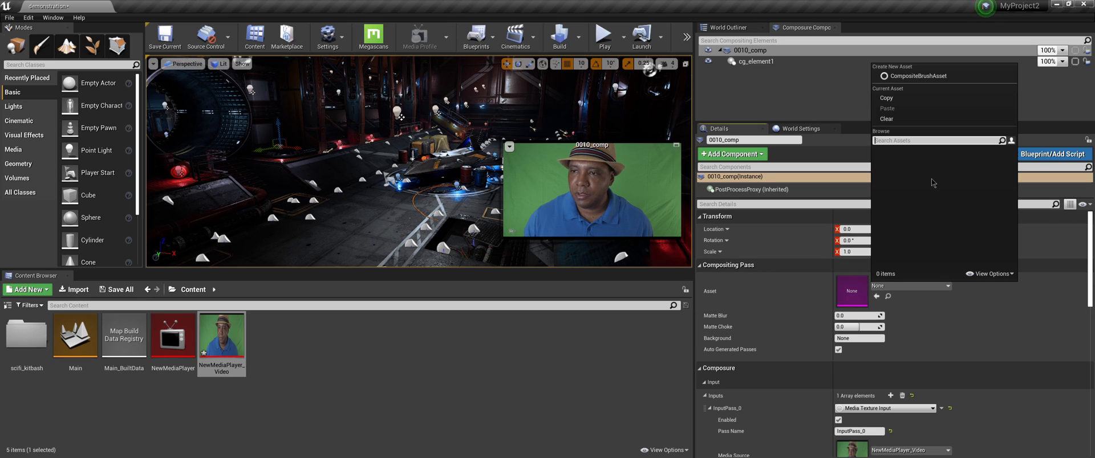
{"action": "mouse_move", "coordinate": [908, 75]}
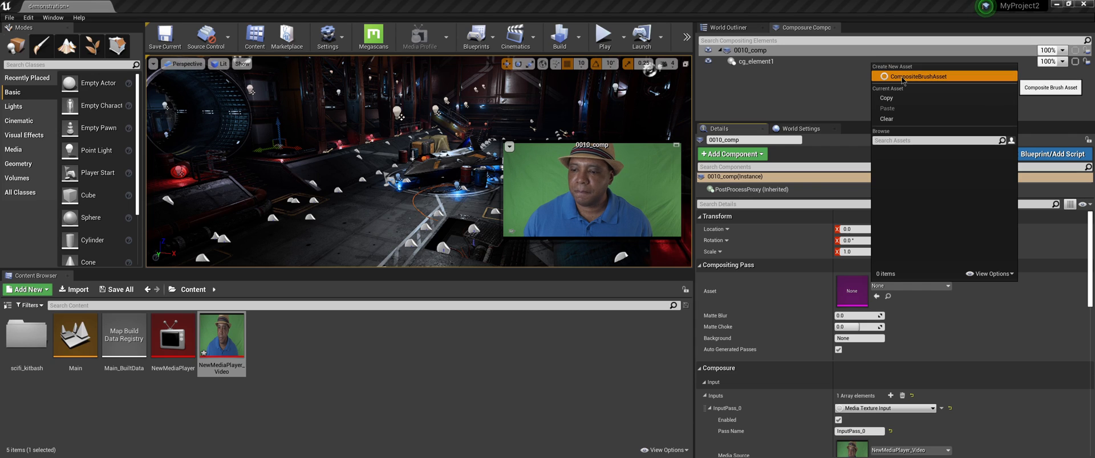
- Create NewCompositeBrushAsset as the compositing pass asset and save it in Content
{"action": "left_click", "coordinate": [906, 76]}
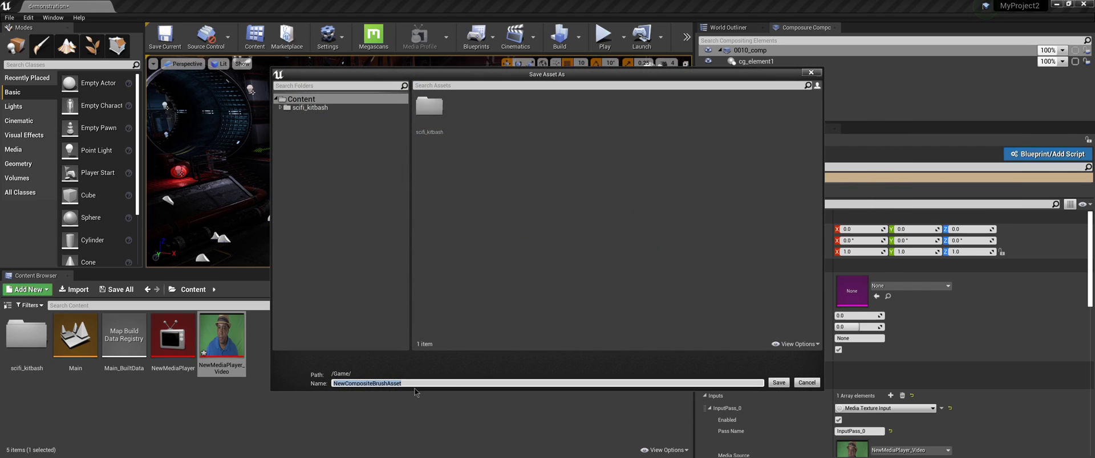
{"action": "left_click", "coordinate": [414, 383]}
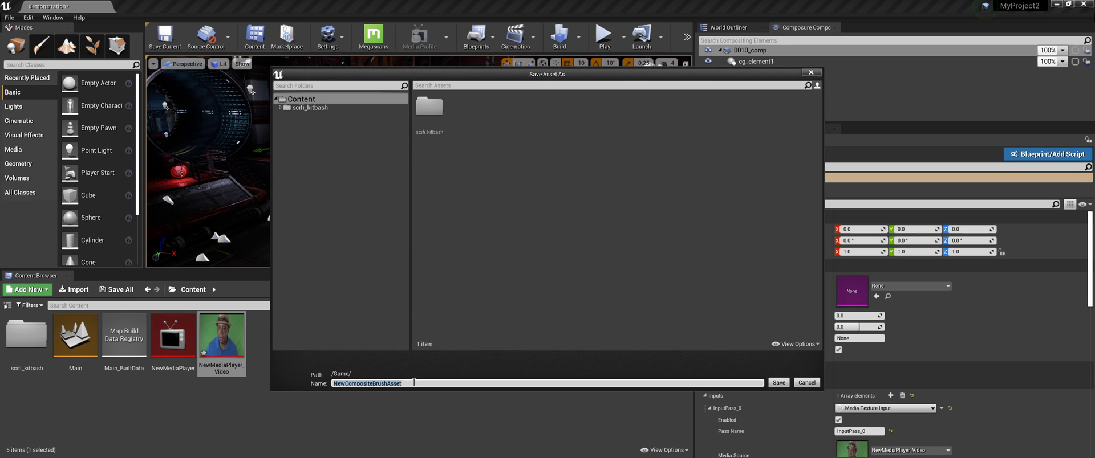
{"action": "left_click", "coordinate": [776, 382]}
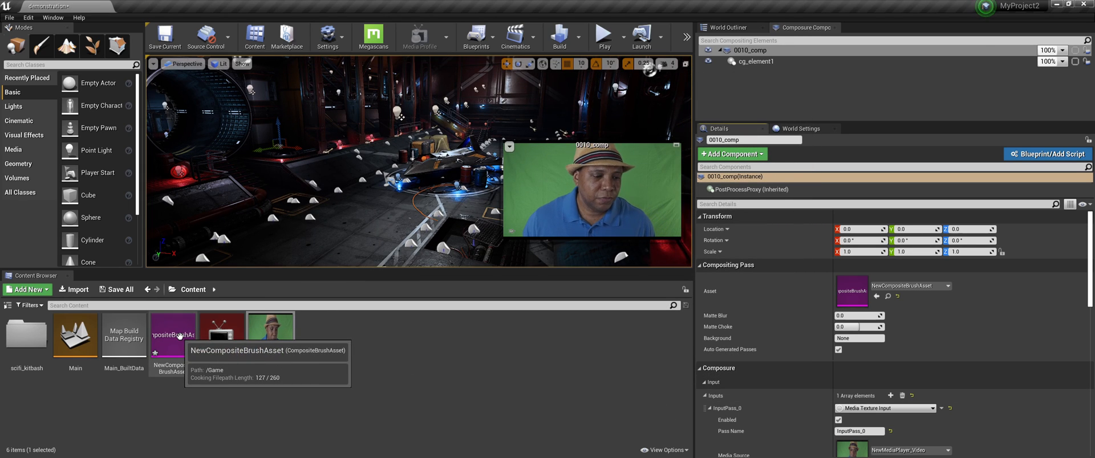
- Set NewCompositeBrushAsset's source texture to NewMediaPlayer_Video
{"action": "double_click", "coordinate": [172, 336]}
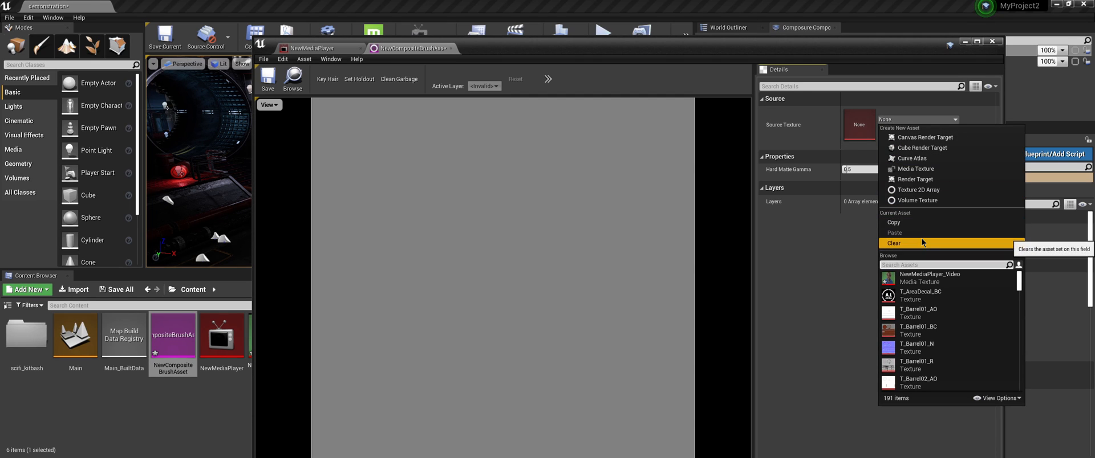
{"action": "mouse_move", "coordinate": [929, 279]}
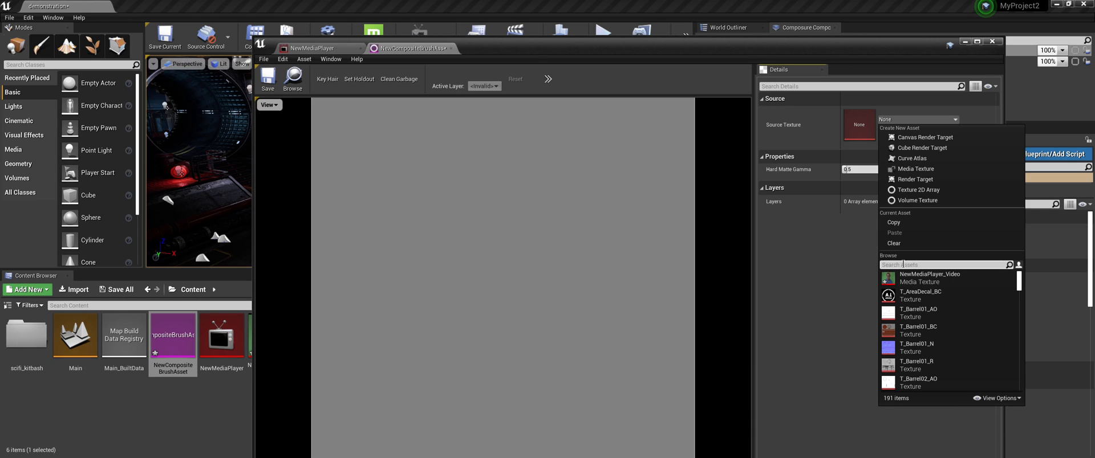
{"action": "mouse_move", "coordinate": [928, 279]}
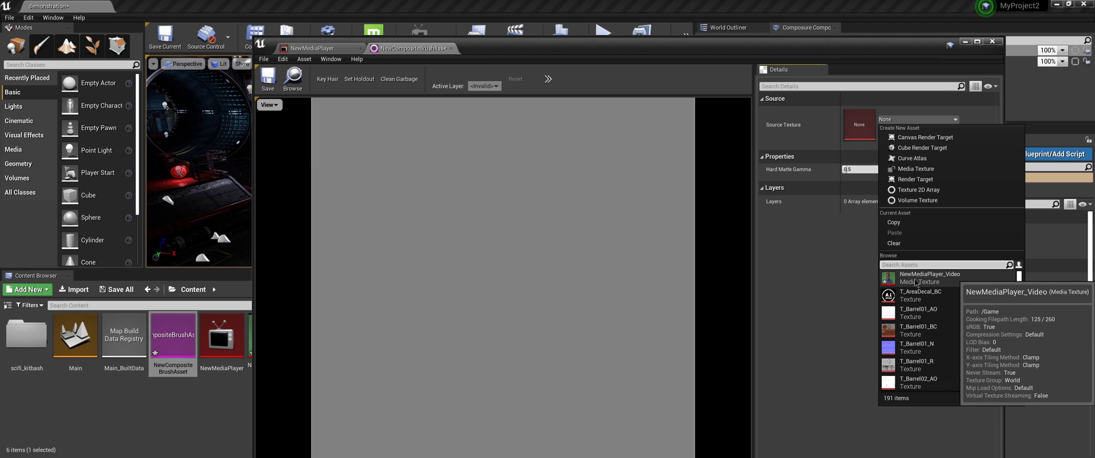
{"action": "left_click", "coordinate": [930, 277]}
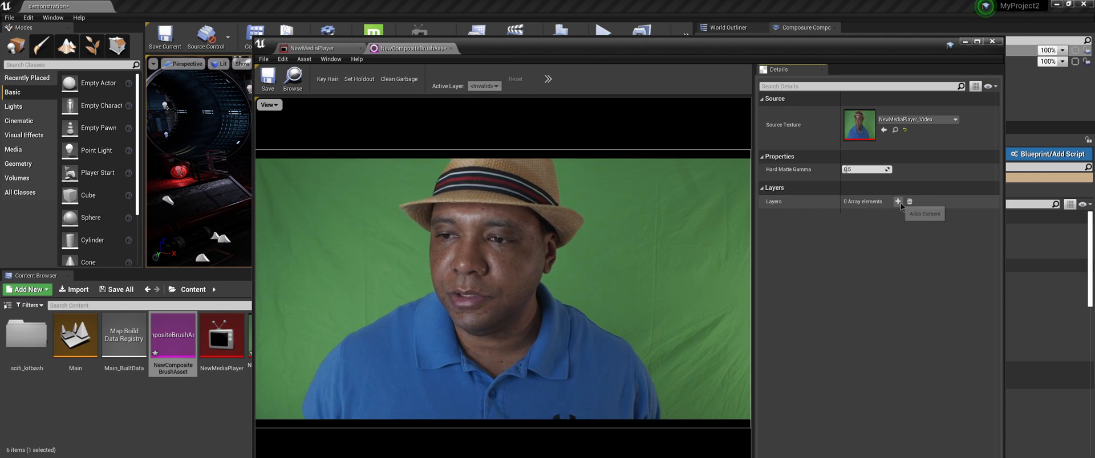
- Add layer 0 to NewCompositeBrushAsset and set its transfer mode to Stencil Alpha
{"action": "left_click", "coordinate": [897, 202]}
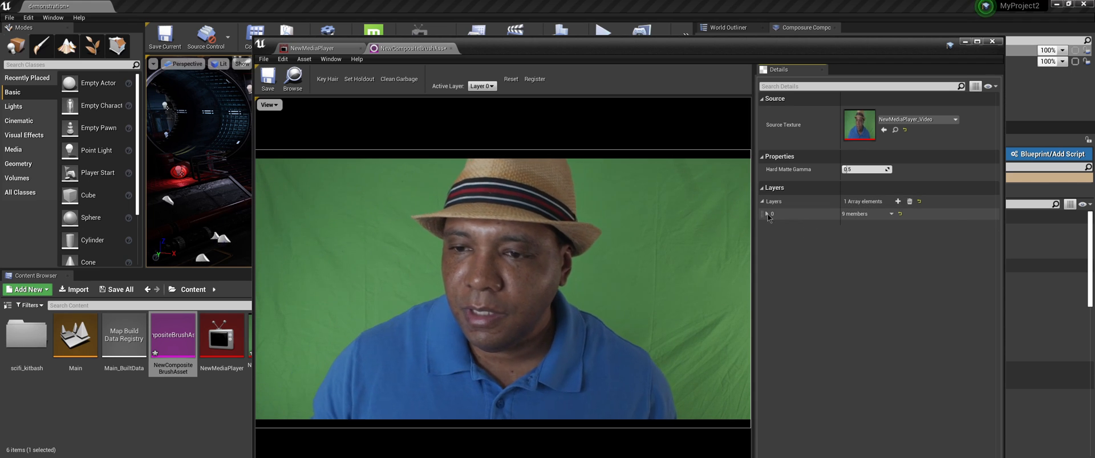
{"action": "left_click", "coordinate": [764, 215]}
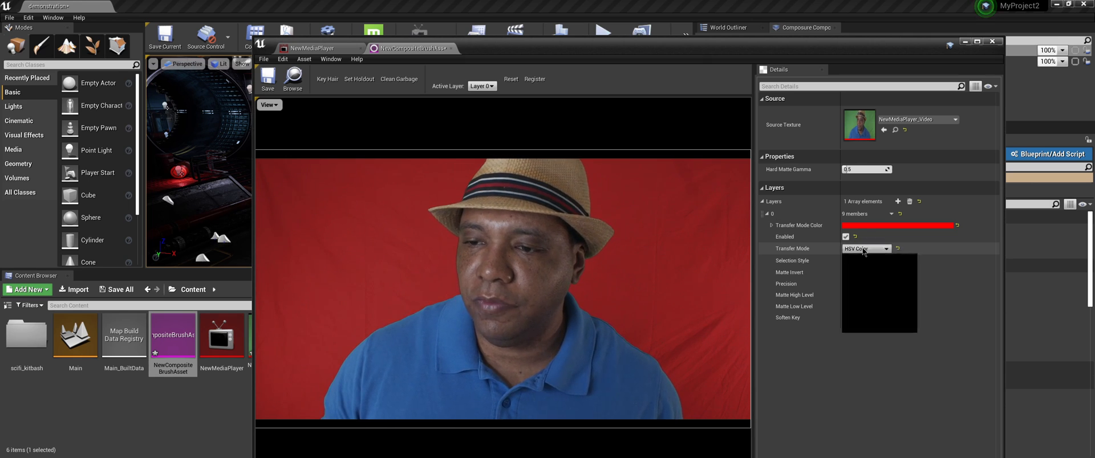
{"action": "left_click", "coordinate": [865, 248]}
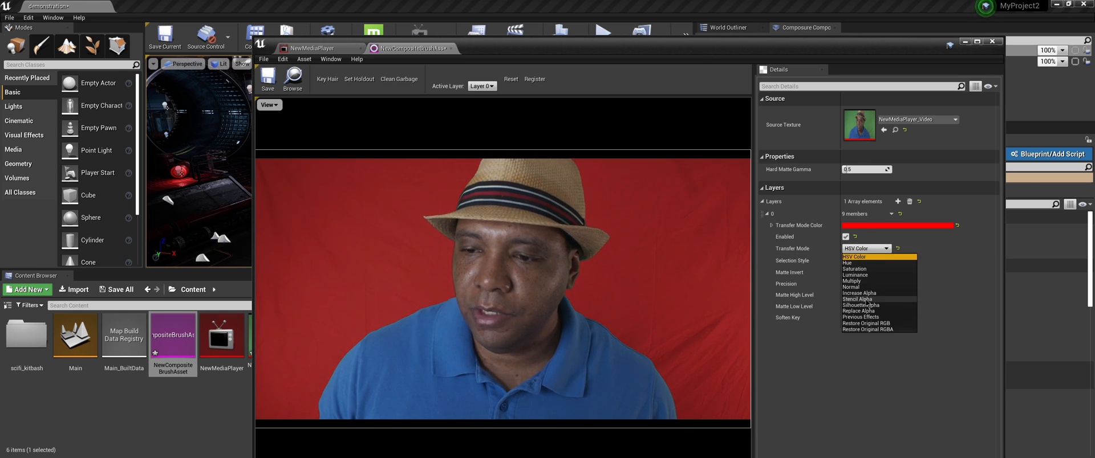
{"action": "left_click", "coordinate": [857, 299]}
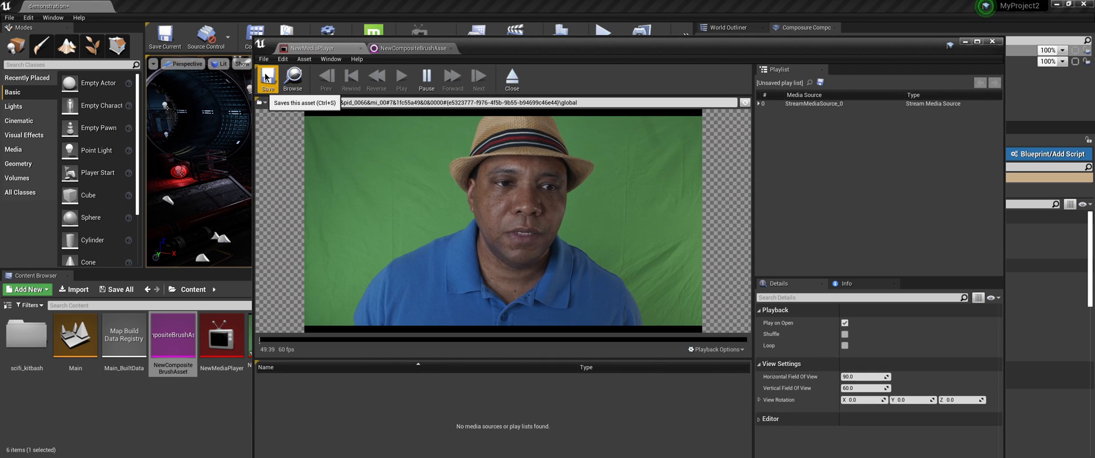
- Save NewMediaPlayer from its editor toolbar
{"action": "left_click", "coordinate": [413, 48]}
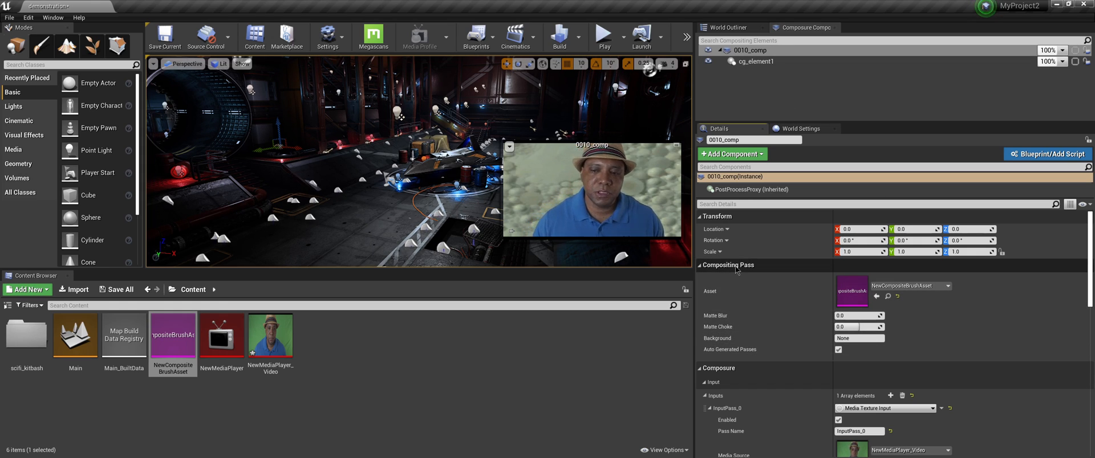
{"action": "mouse_move", "coordinate": [716, 346]}
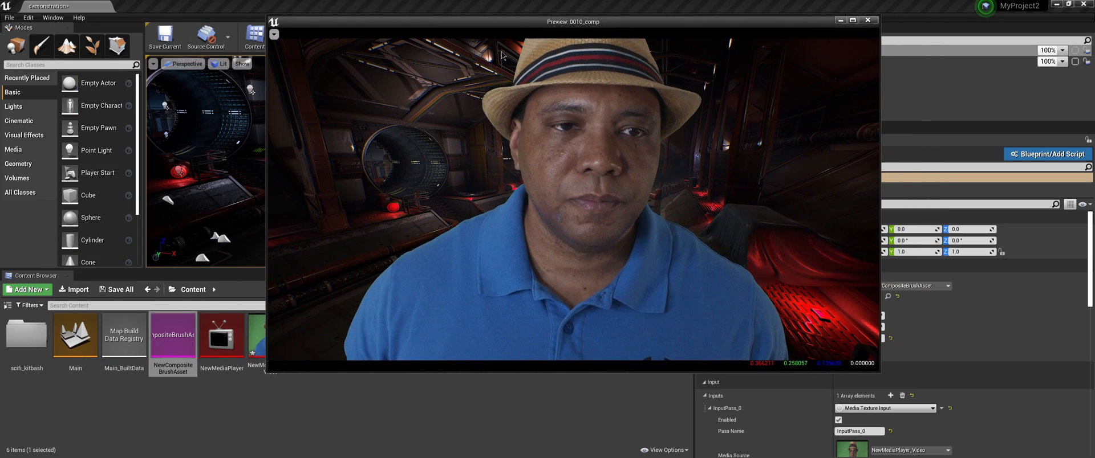
- Reopen NewCompositeBrushAsset from the Content Browser to review its keyed layer
{"action": "double_click", "coordinate": [172, 335]}
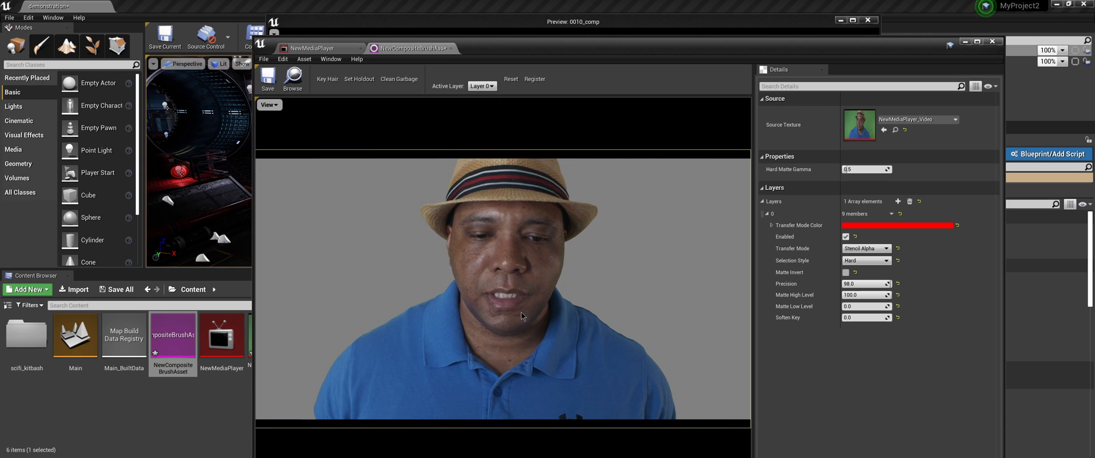
{"action": "mouse_move", "coordinate": [266, 77]}
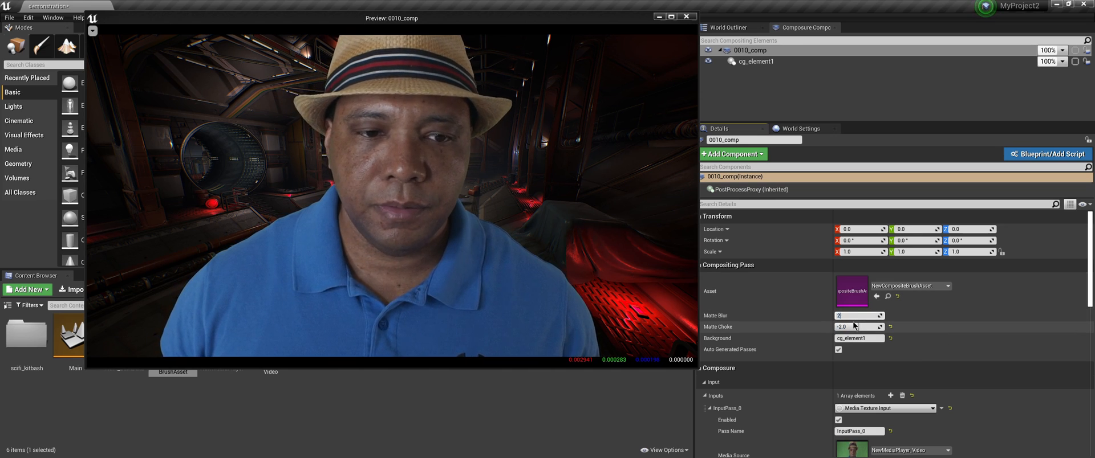
- Test 0010_comp's Matte Blur at 50.0, then settle on 1.0
{"action": "left_click", "coordinate": [858, 316]}
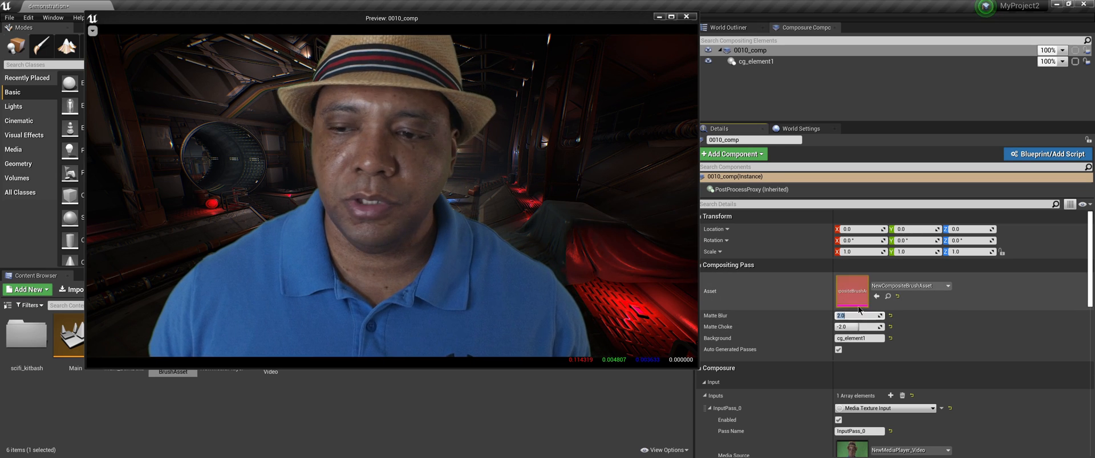
{"action": "type", "text": "50.0"}
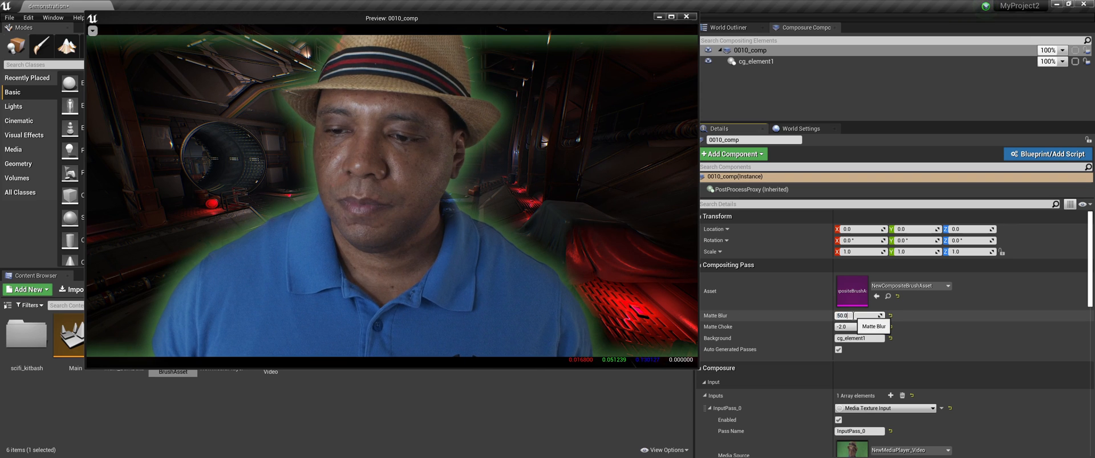
{"action": "type", "text": "1.0"}
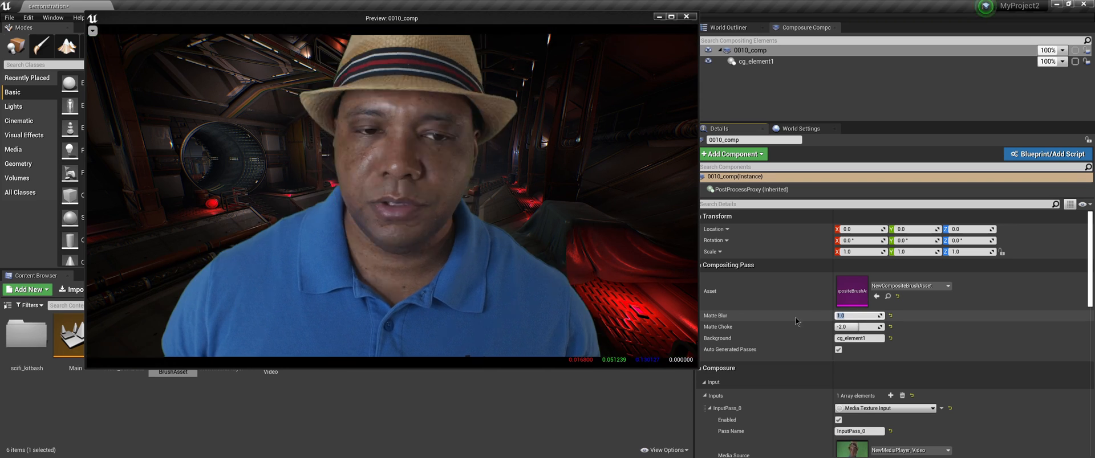